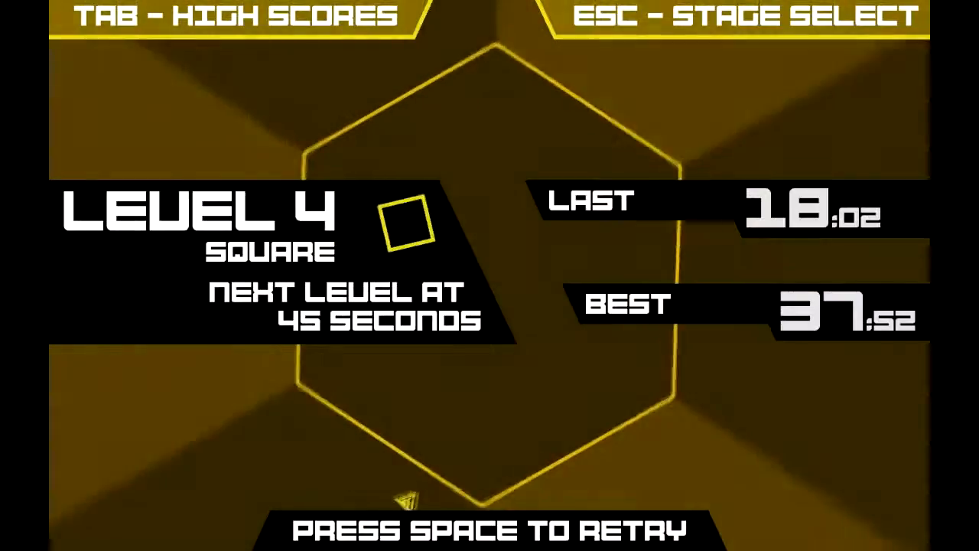
Restart the Square level twice and steer right to dodge the incoming walls
key("space")
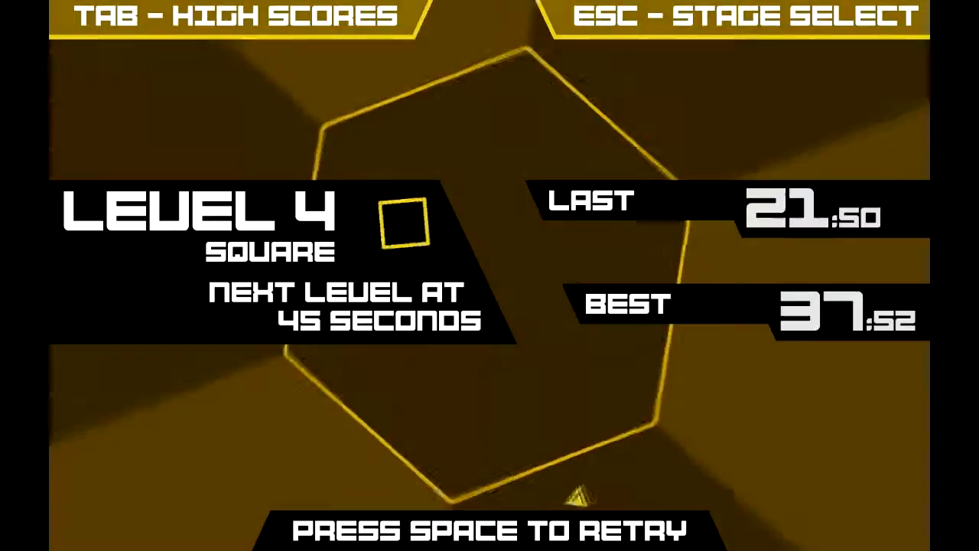
key("space")
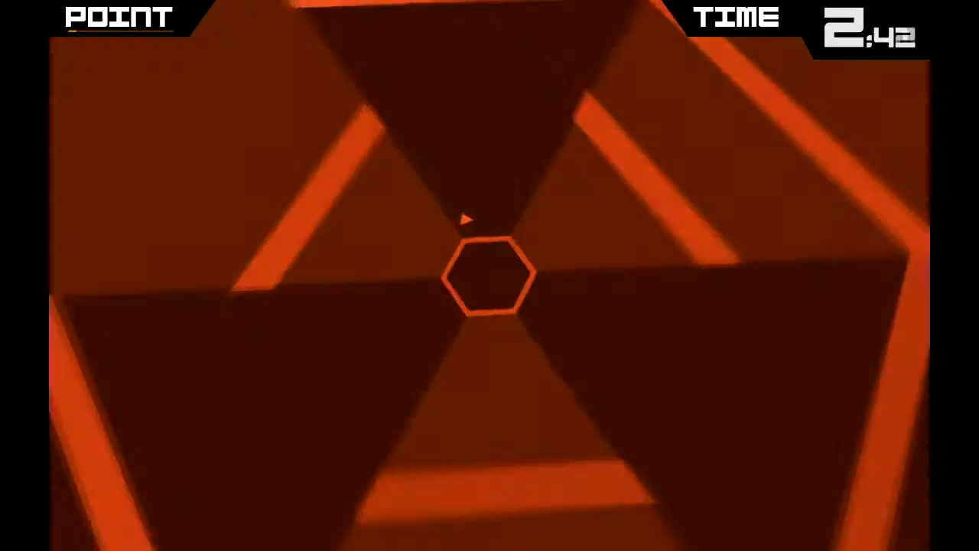
key("Right")
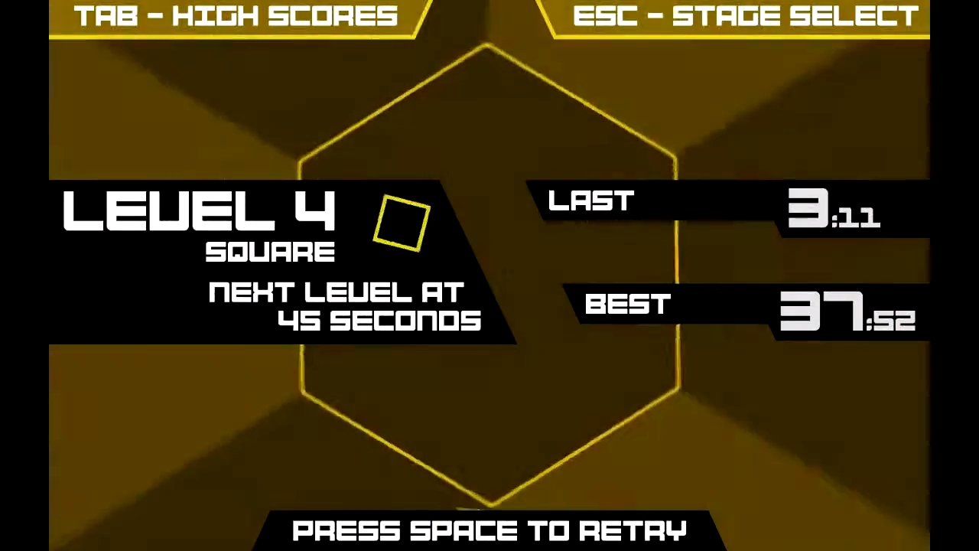
Retry the Square level three more times after short losses against the 37:52 best
key("space")
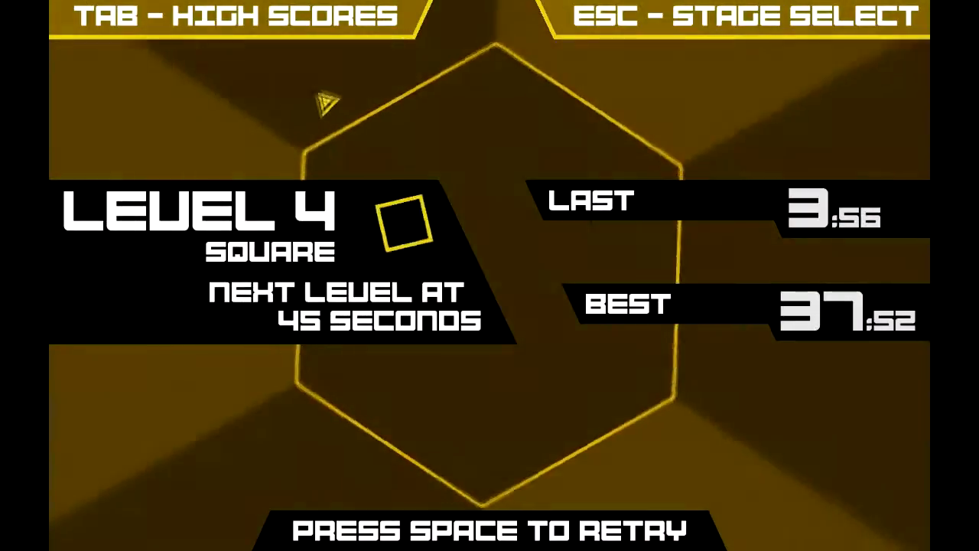
key("space")
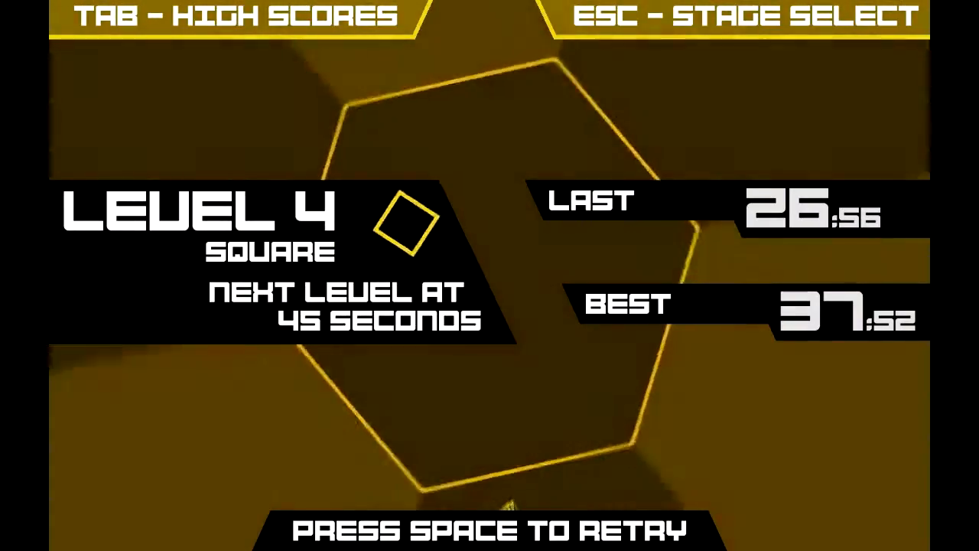
key("space")
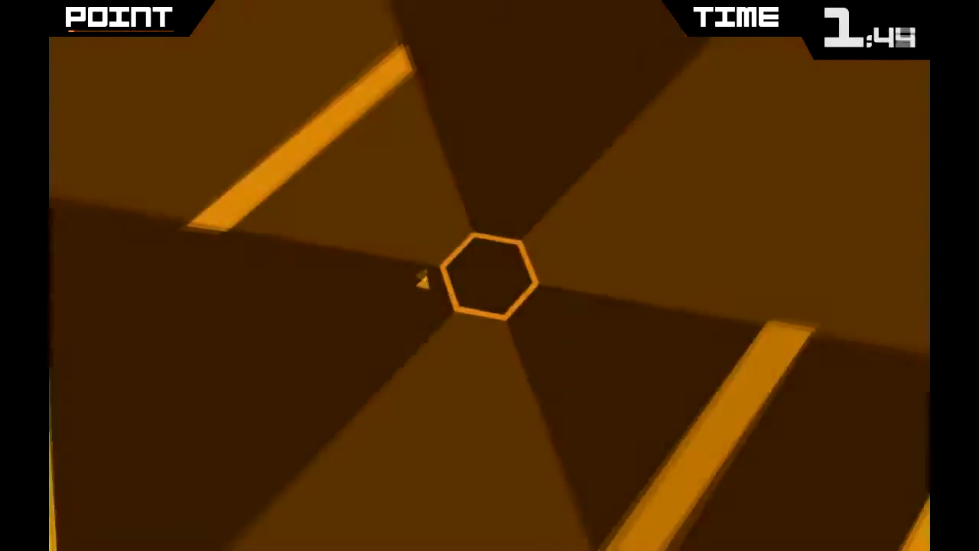